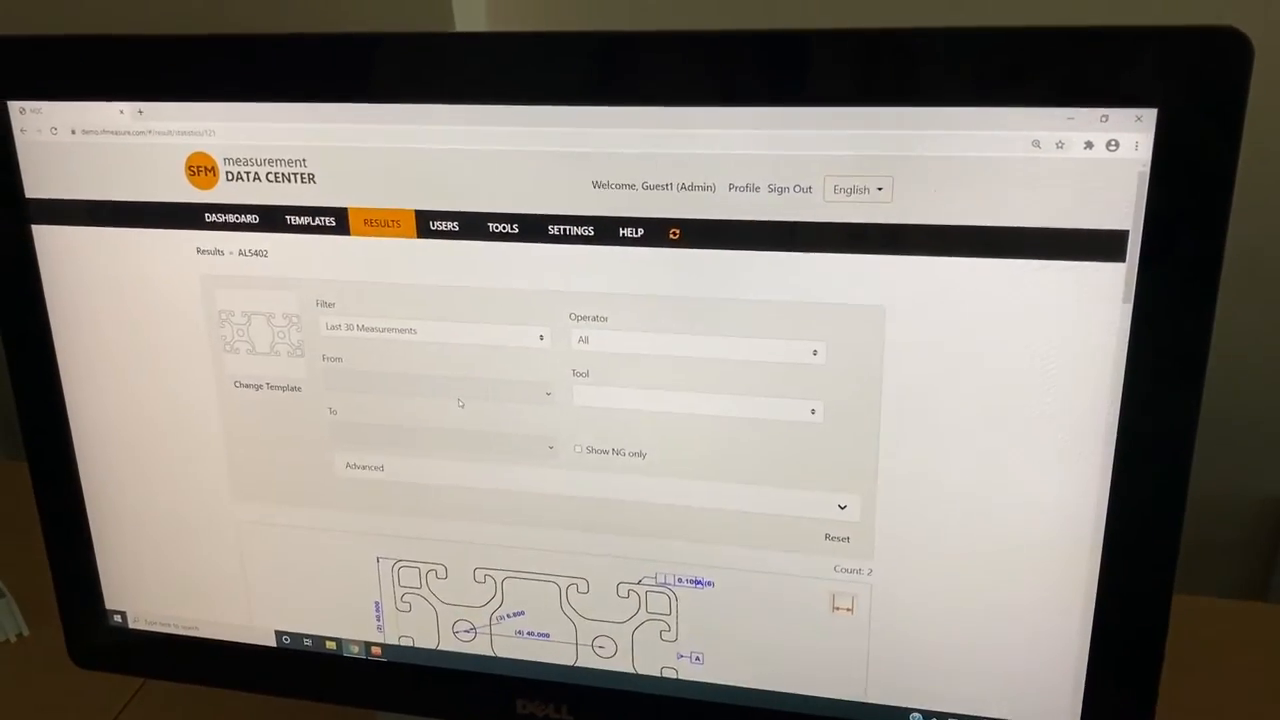
Switch the AL5402 statistics page from the Charts view to the Numbers table
{"action": "scroll", "scroll_direction": "down", "scroll_amount": 3}
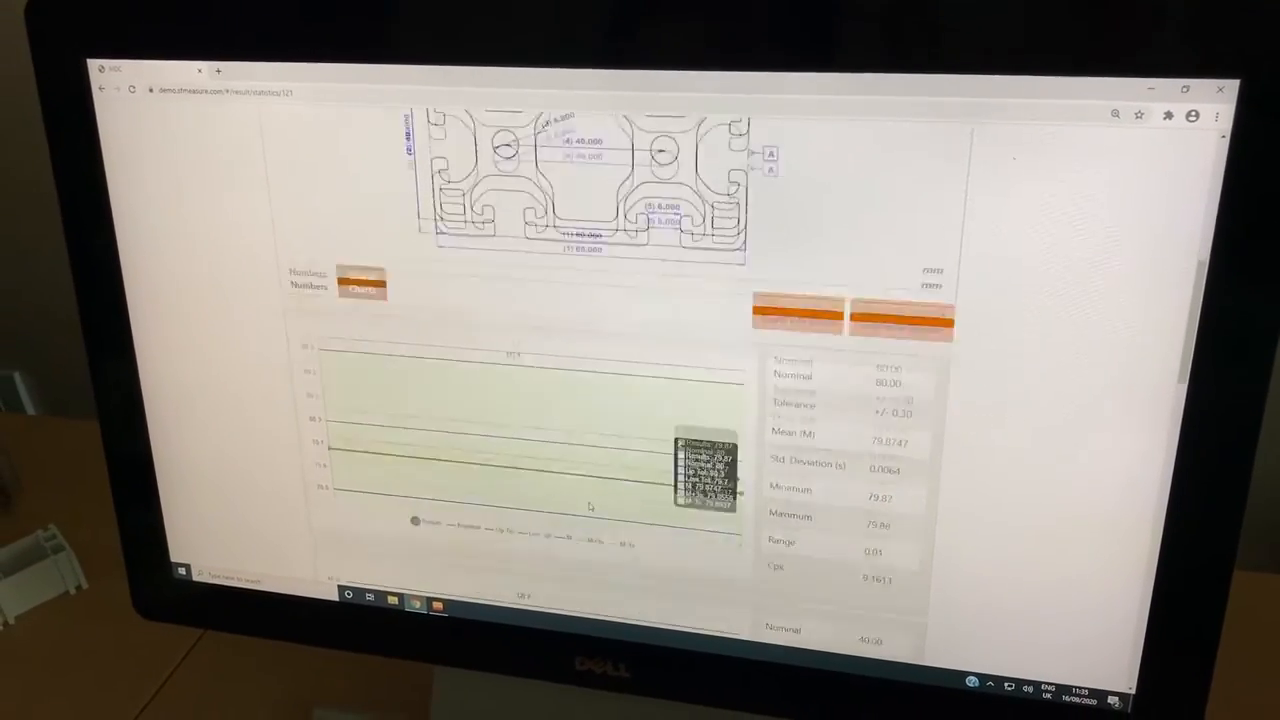
{"action": "scroll", "scroll_direction": "down", "scroll_amount": 3}
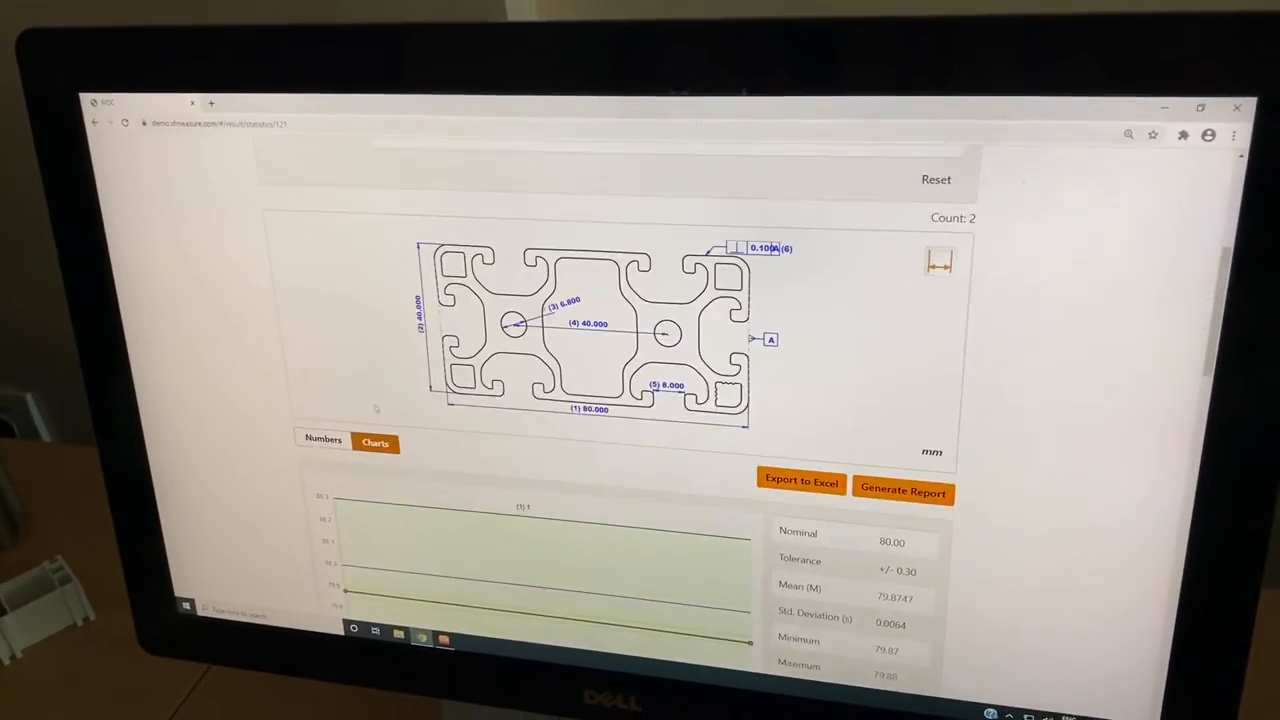
{"action": "left_click", "coordinate": [323, 439]}
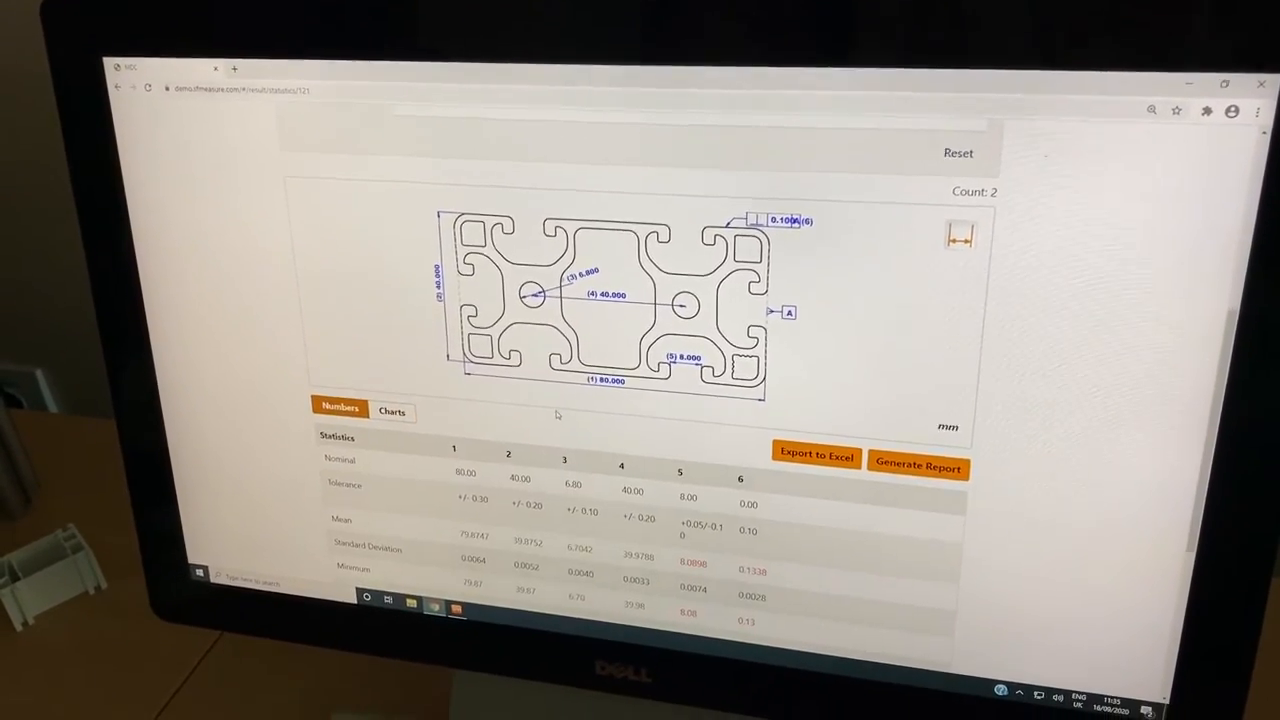
{"action": "scroll", "scroll_direction": "down", "scroll_amount": 3}
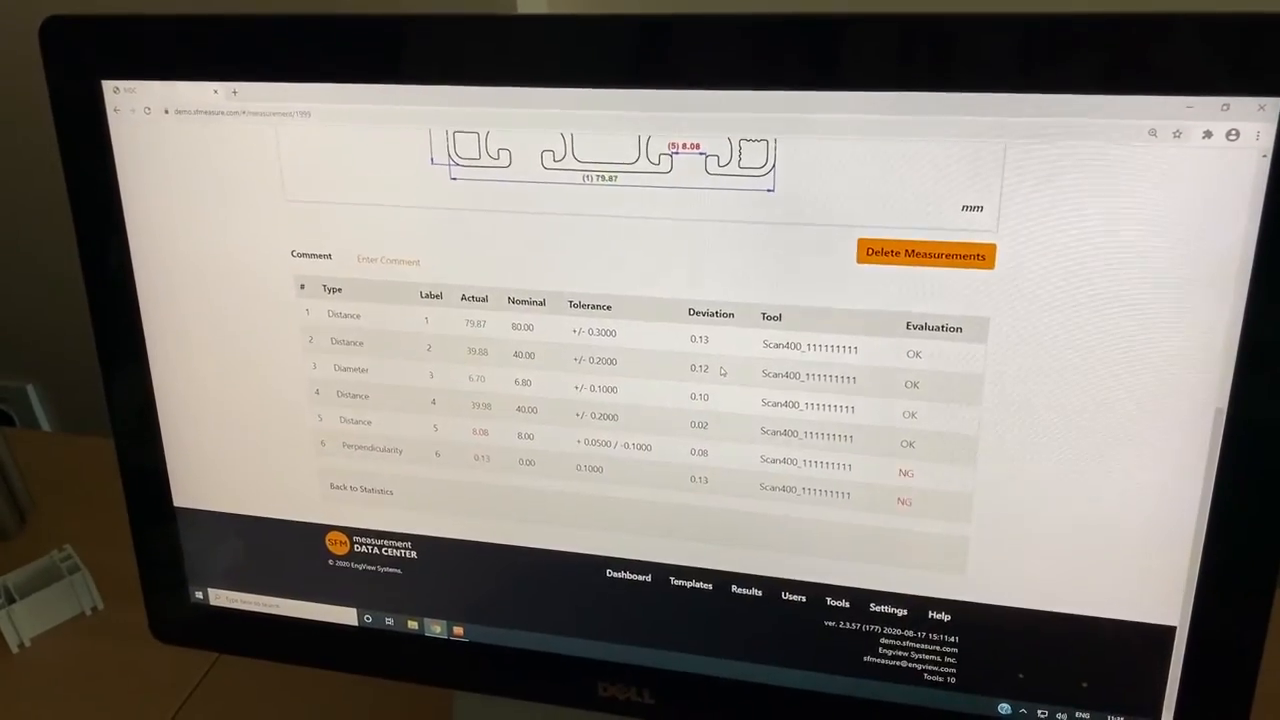
Scroll the AL5402 measurement's results table with deviations and OK/NG evaluations
{"action": "scroll", "scroll_direction": "up", "scroll_amount": 3}
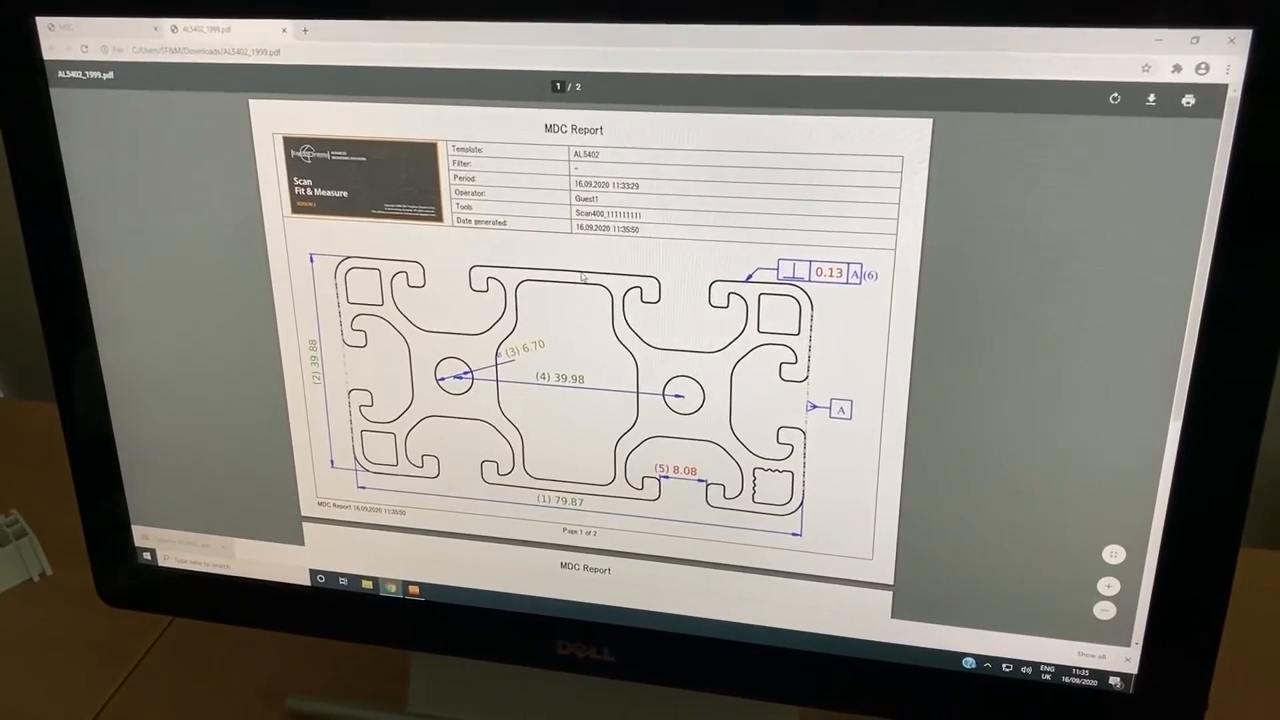
{"action": "scroll", "scroll_direction": "down", "scroll_amount": 3}
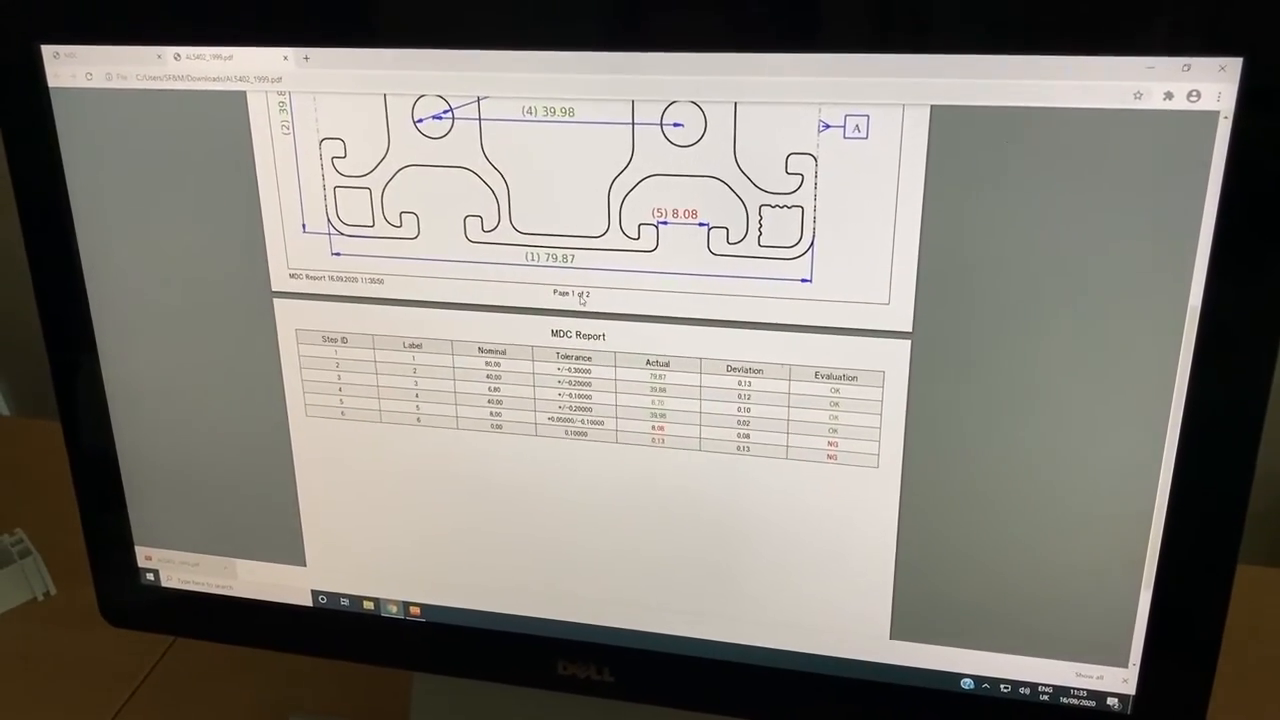
{"action": "scroll", "scroll_direction": "up", "scroll_amount": 3}
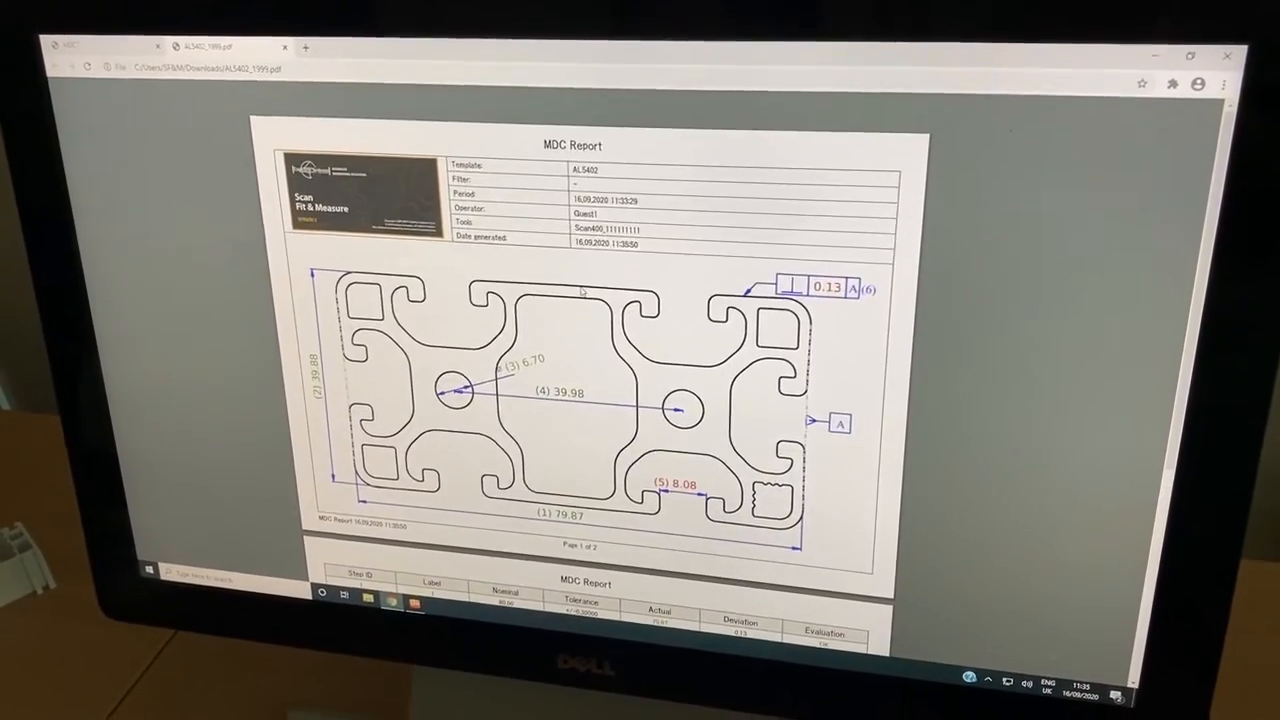
{"action": "scroll", "scroll_direction": "down", "scroll_amount": 3}
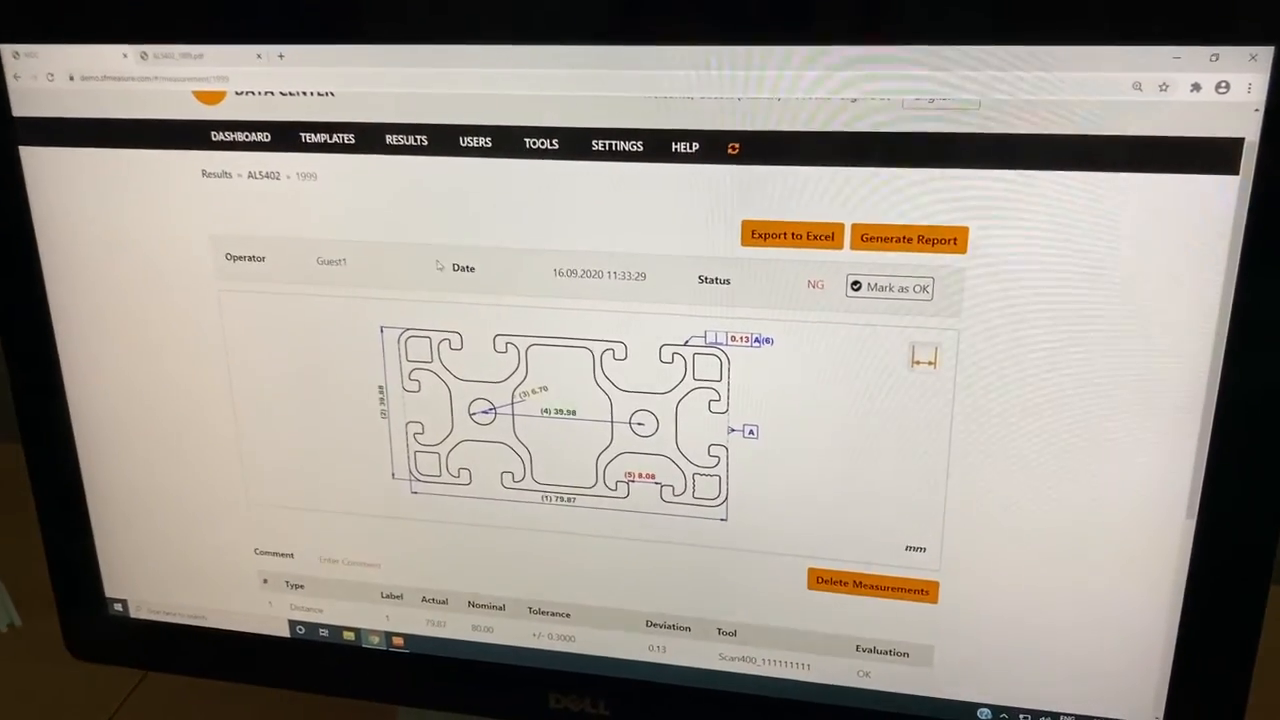
Reopen the AL5402 template statistics from RESULTS and preview the Filter period options
{"action": "left_click", "coordinate": [406, 139]}
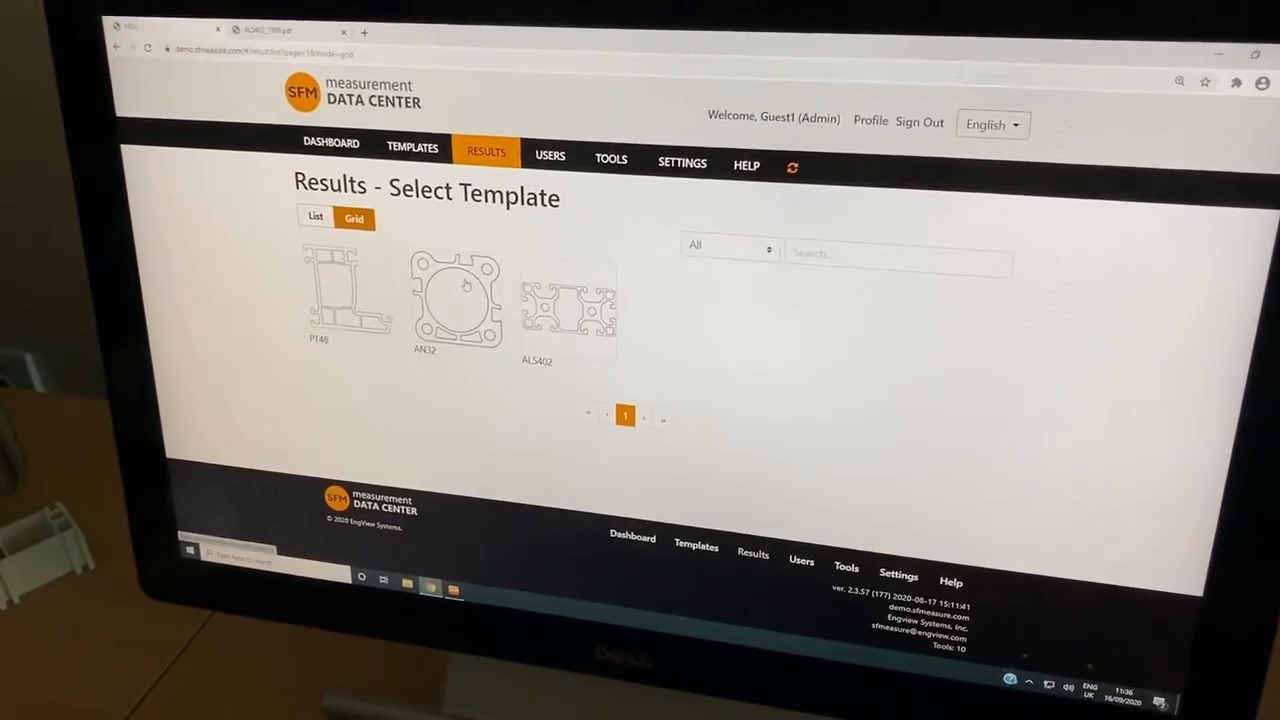
{"action": "left_click", "coordinate": [569, 310]}
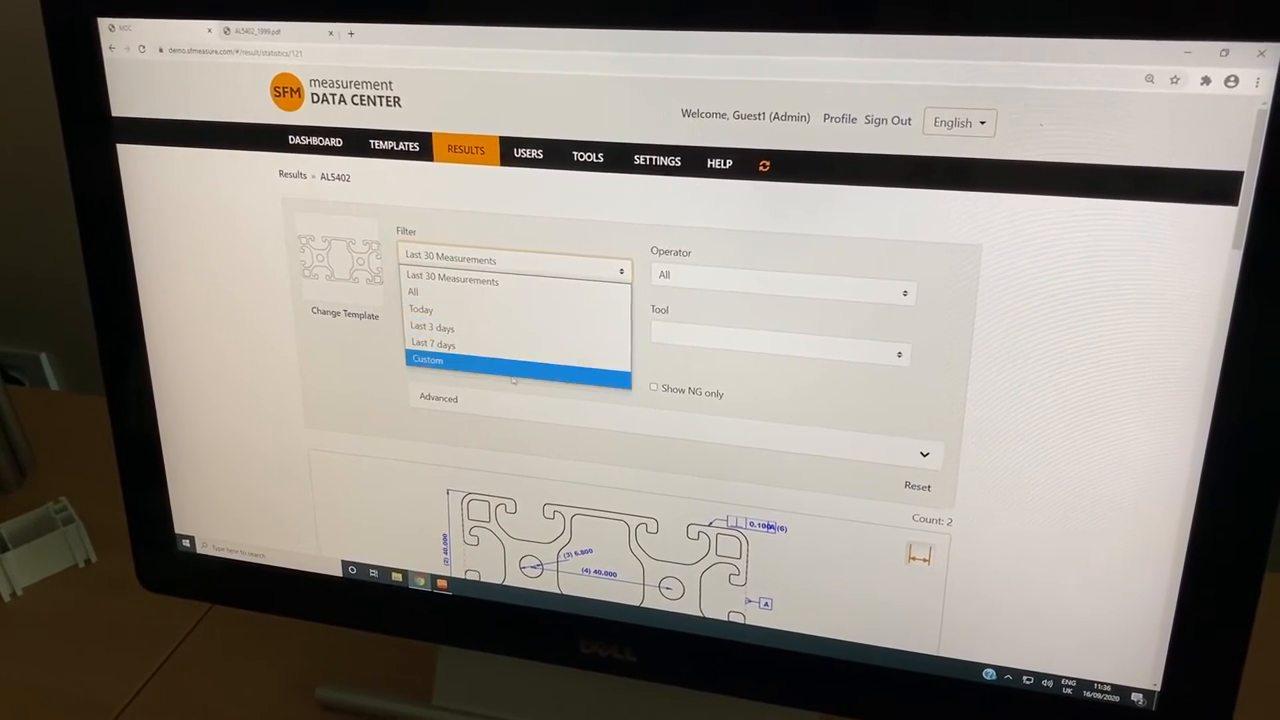
{"action": "left_click", "coordinate": [427, 360]}
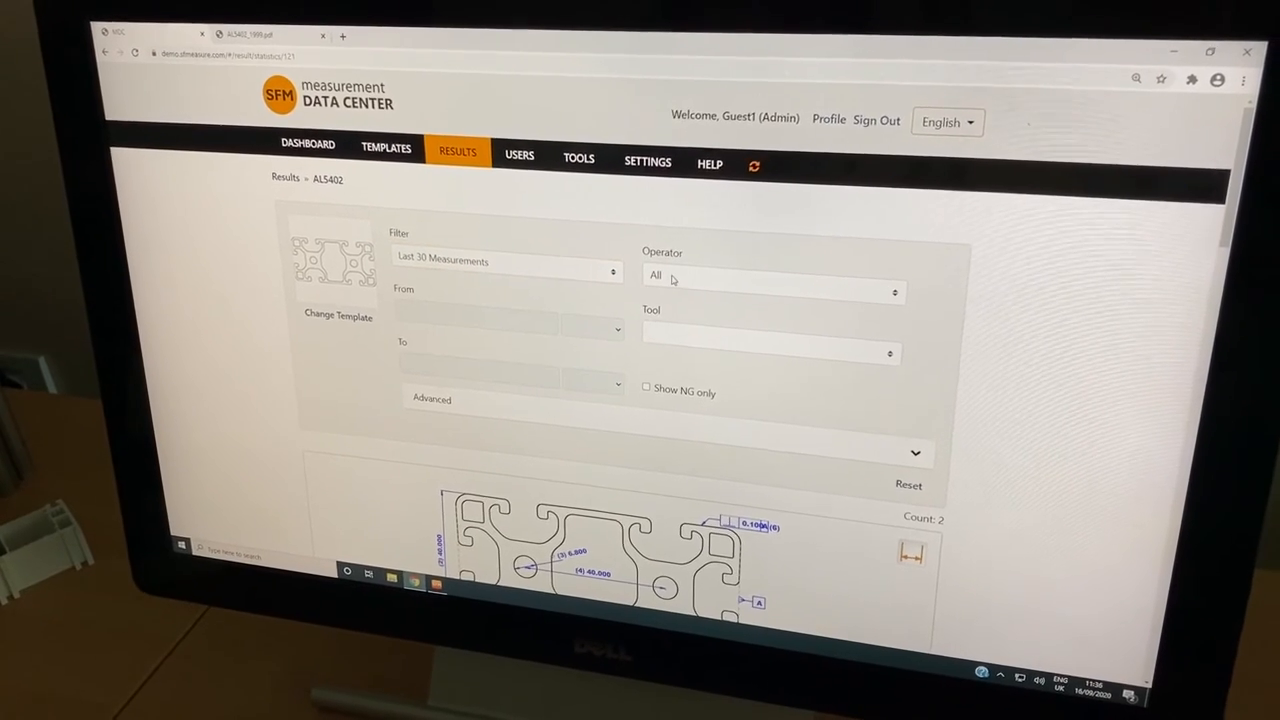
{"action": "left_click", "coordinate": [772, 275]}
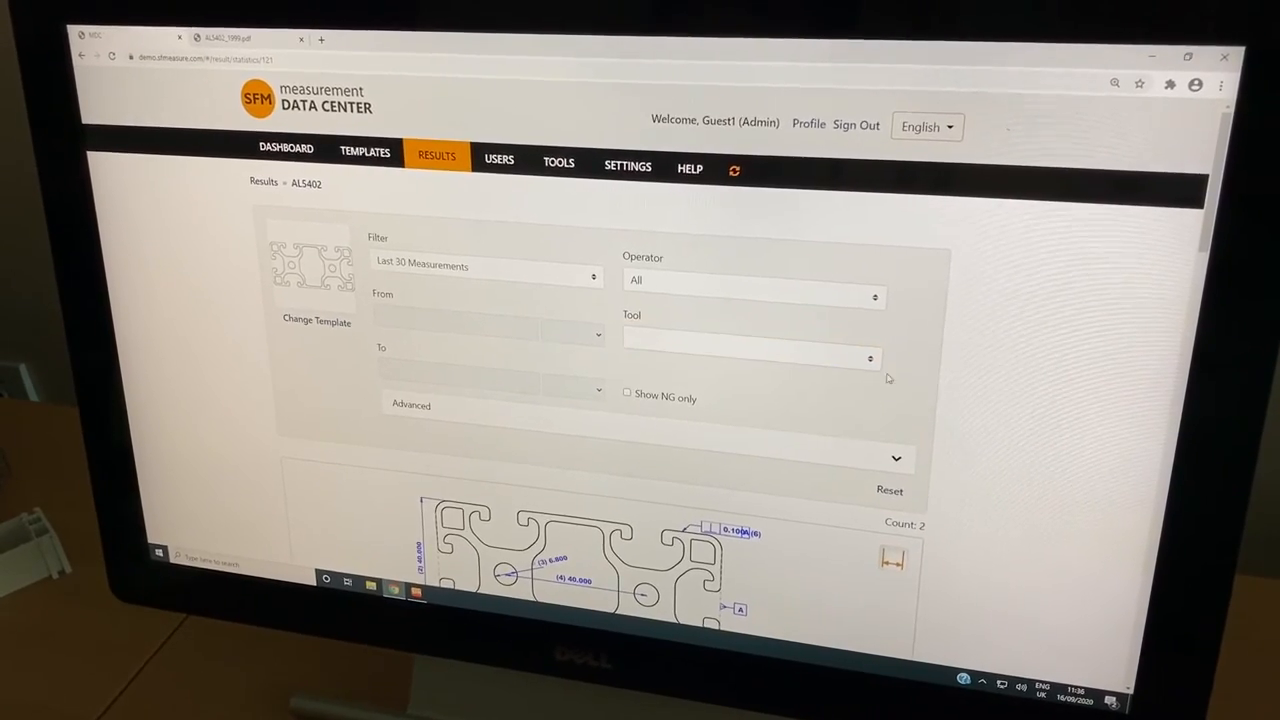
Review the AL5402 charts, then show measured dimensions via Scan Measure in the scanning software
{"action": "scroll", "scroll_direction": "down", "scroll_amount": 3}
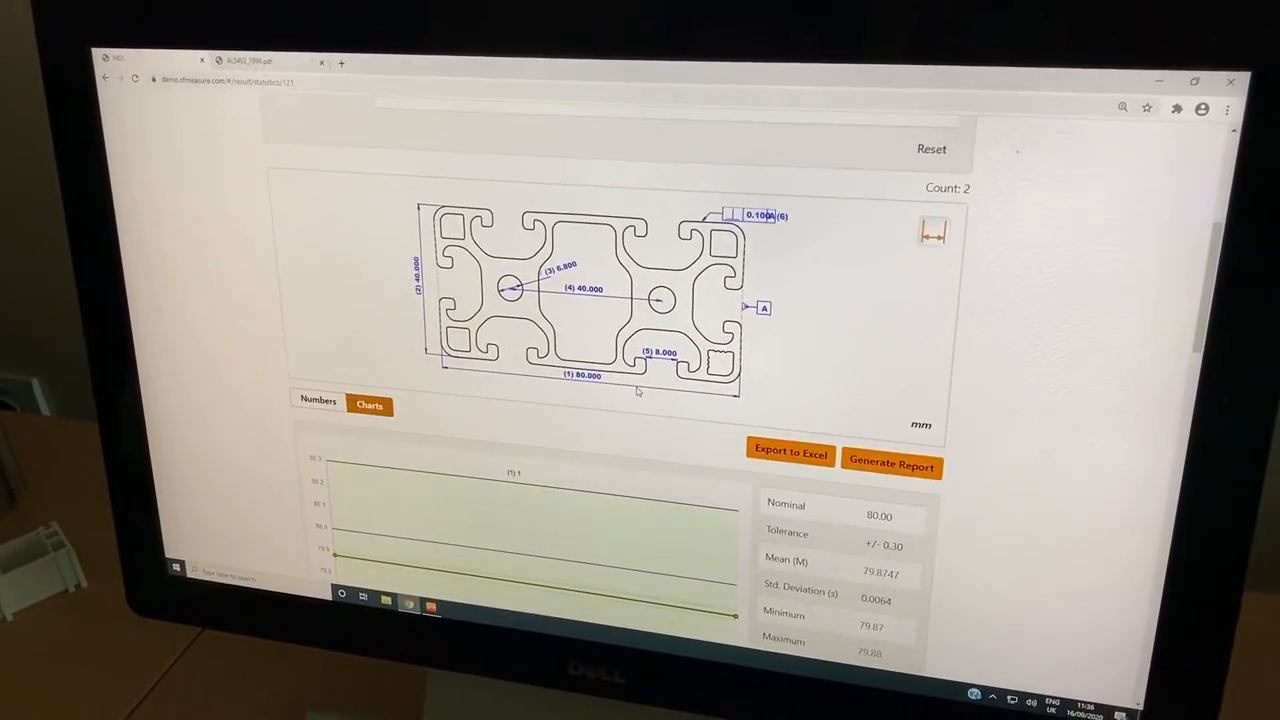
{"action": "scroll", "scroll_direction": "up", "scroll_amount": 3}
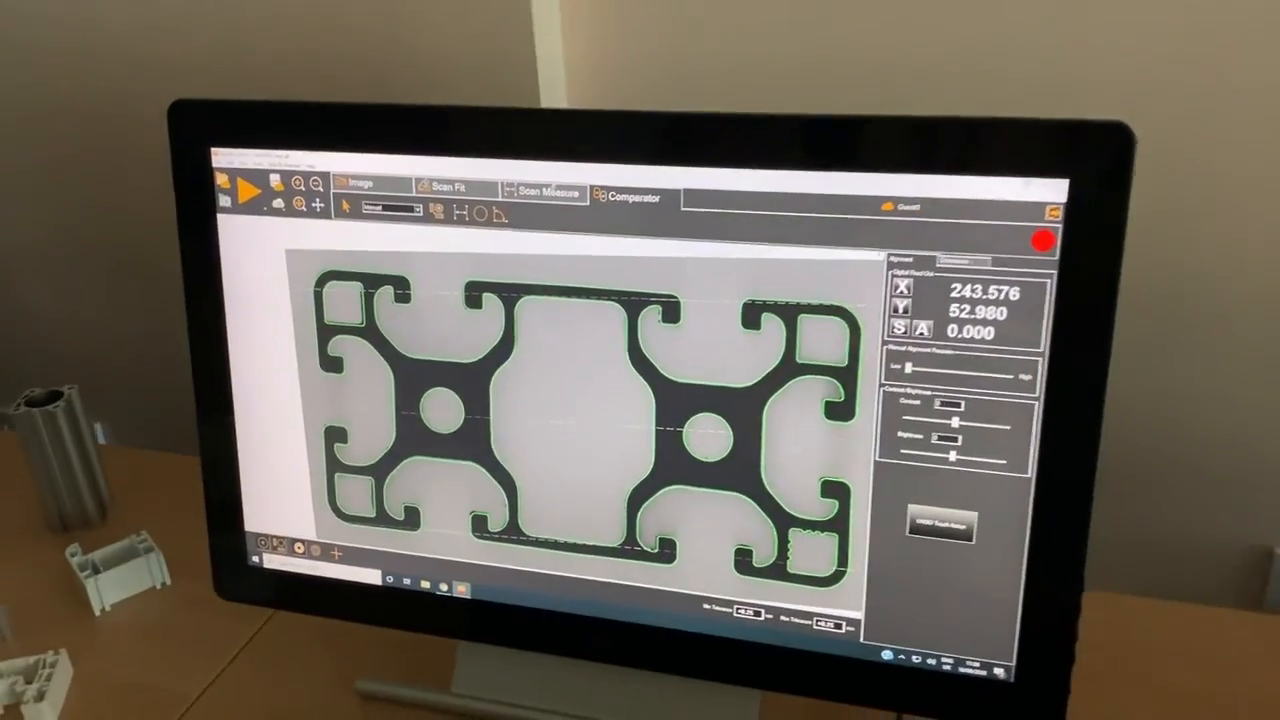
{"action": "left_click", "coordinate": [540, 194]}
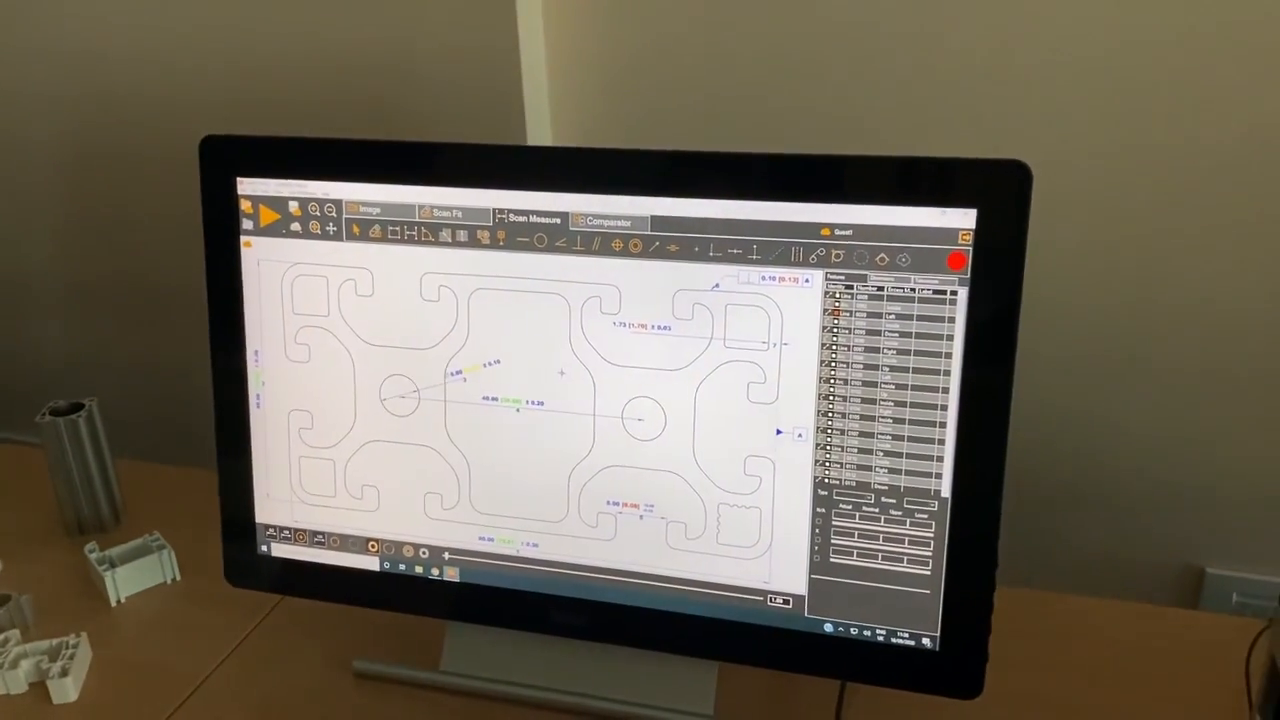